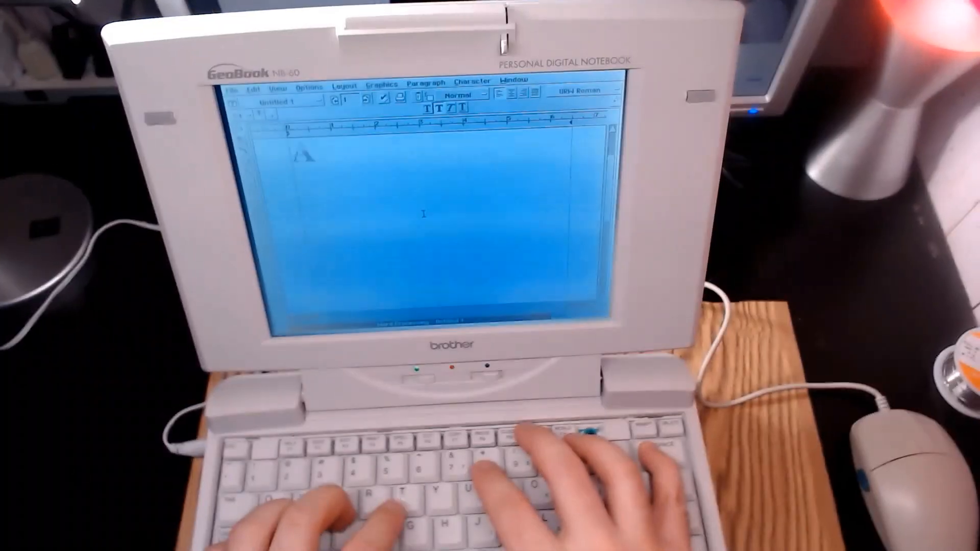
Type the keyboard remarks: "The keyboard is a bit mushy, but it honestly doesn't... I've had worse keyboar"
type("The keyboard is a")
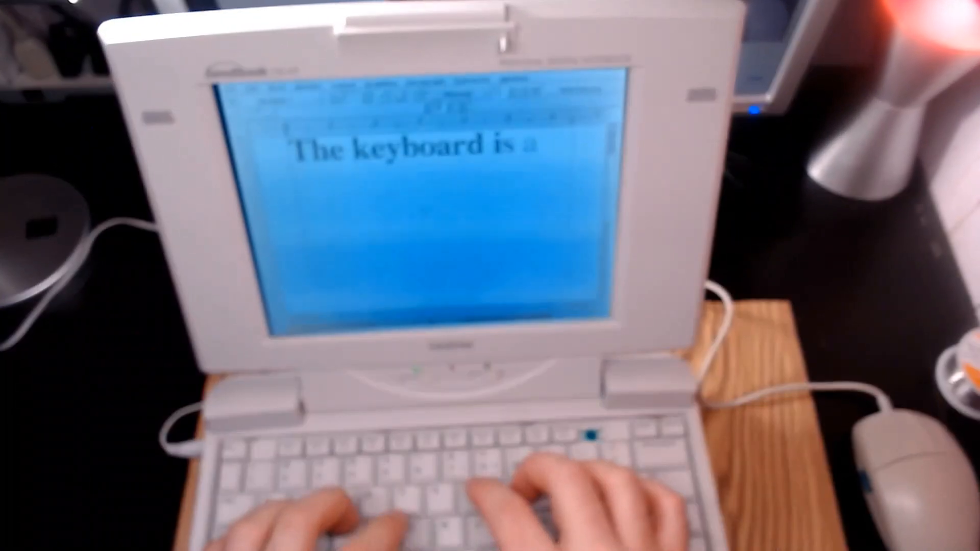
type("bit mushy, but i")
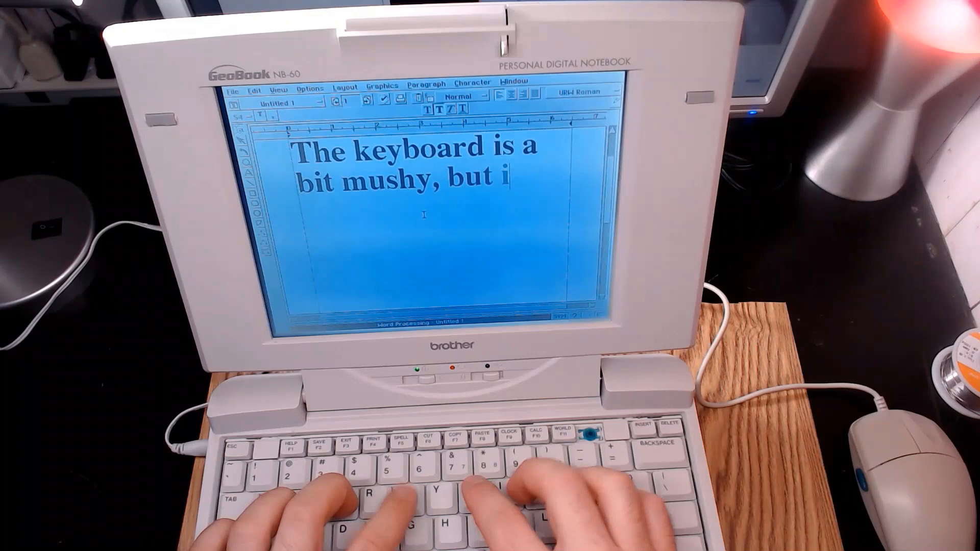
type("t honestly doesn't")
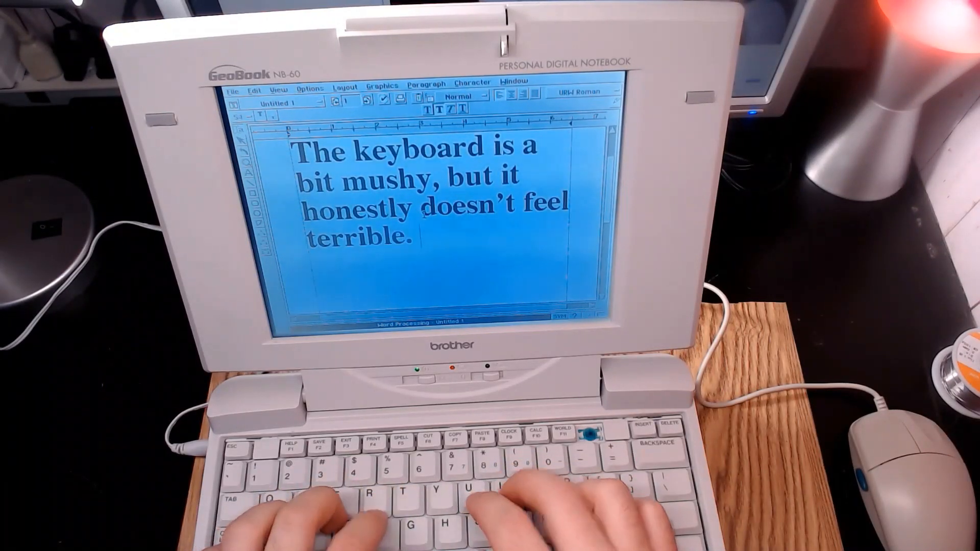
type("I've had worse keyboar")
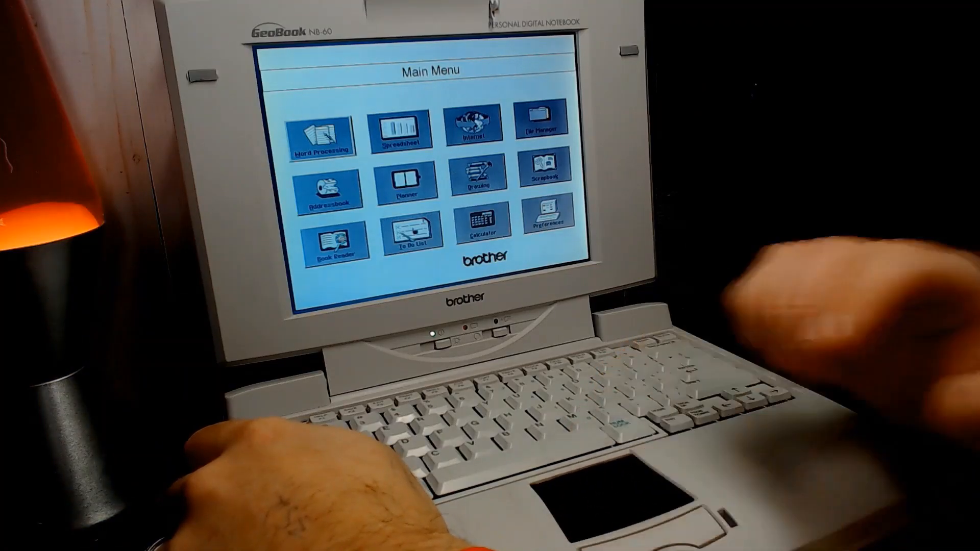
Exit GEOS to the ROM-DOS prompt showing the GeoWorks directory listing
left_click(411, 232)
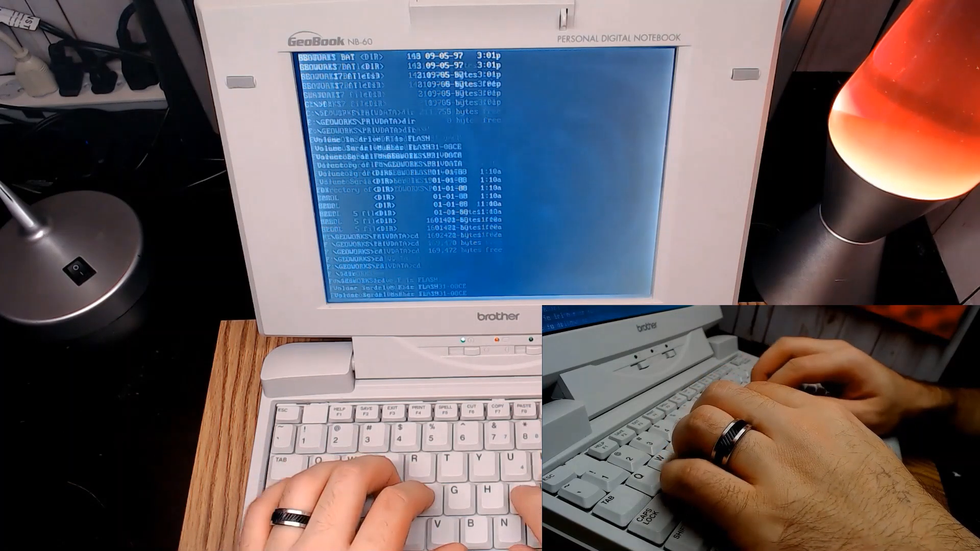
Run haunted.exe from the DDAVE2 folder
type("cd ddave2")
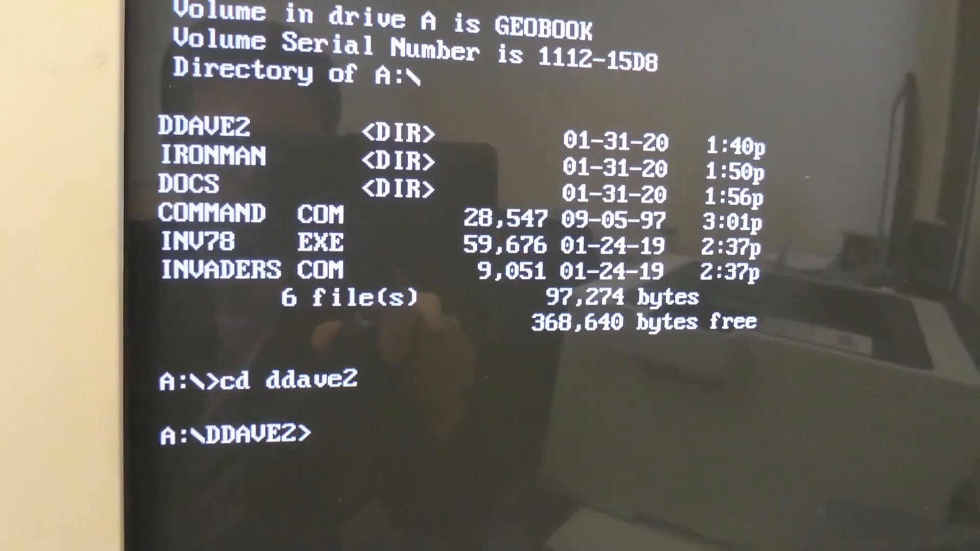
type("haunted.exe")
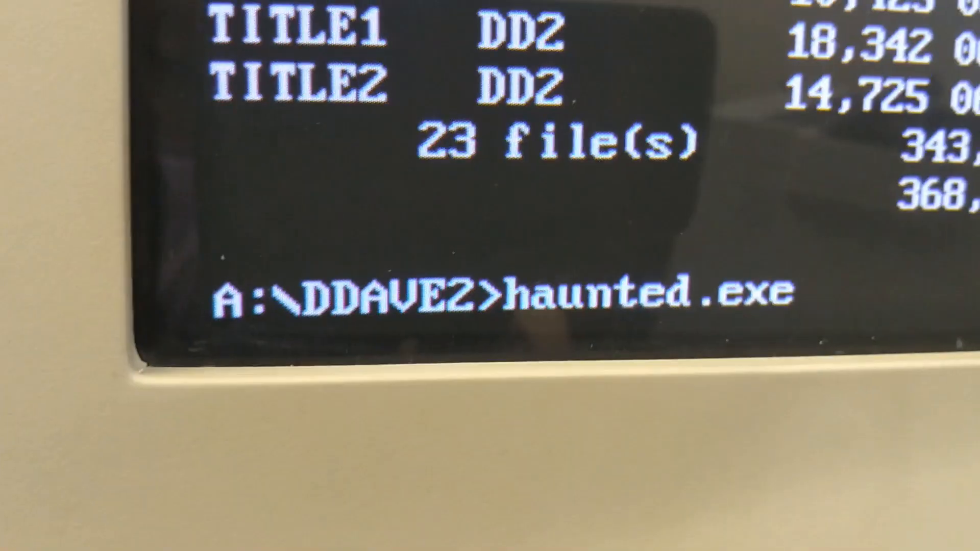
key("enter")
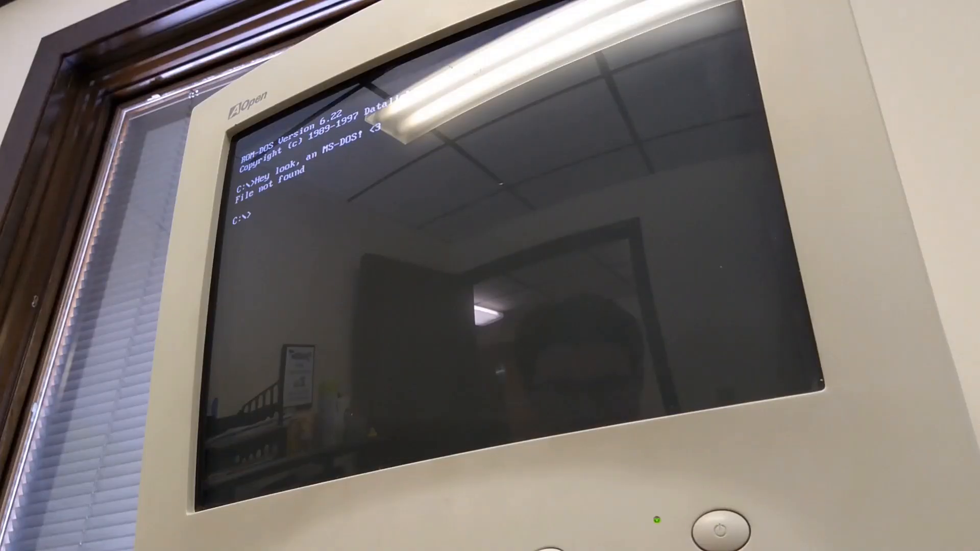
Switch to drive A: and list its contents with dir
type("a:")
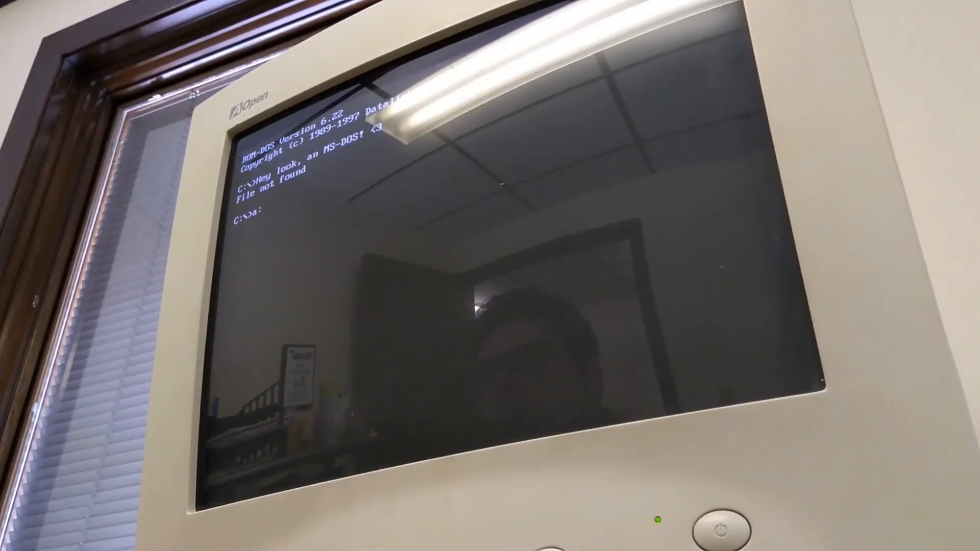
type("dir")
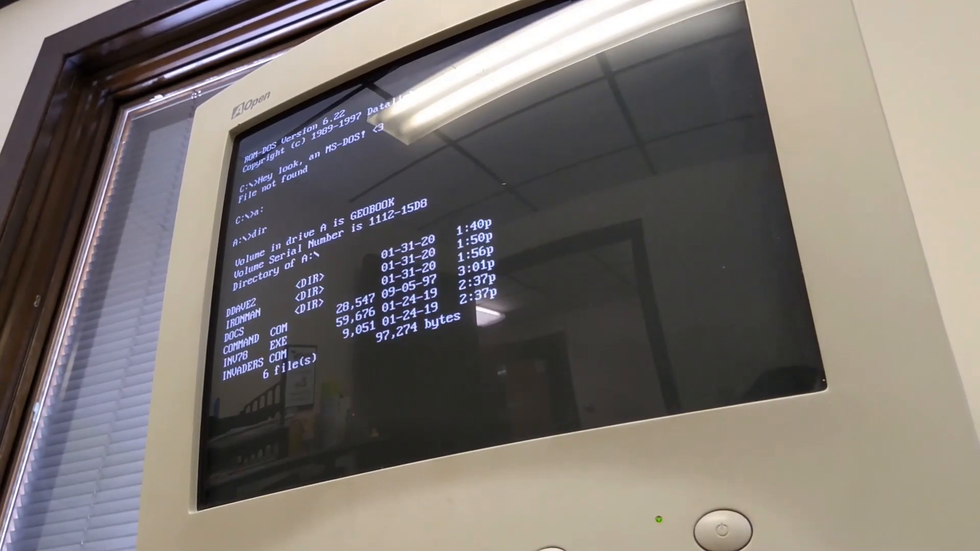
type("inv")
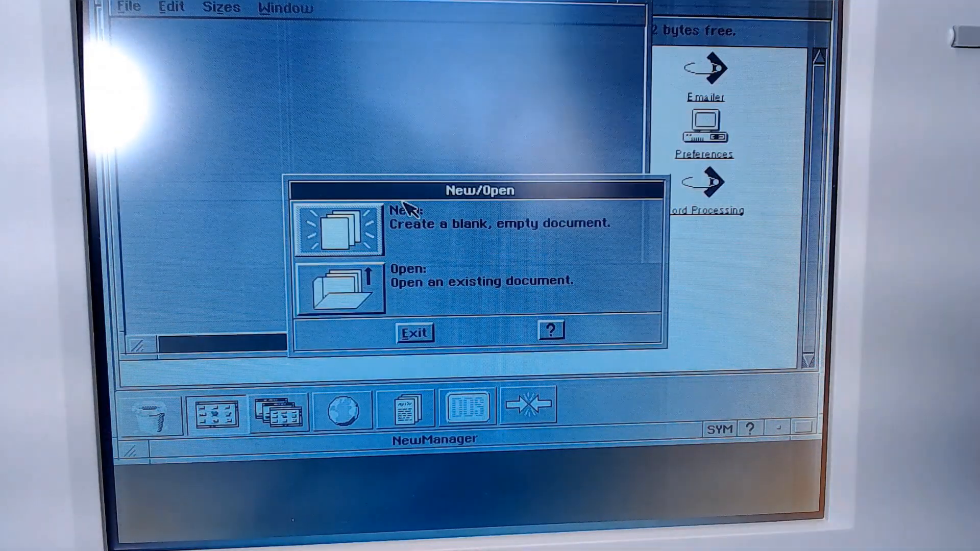
Launch the Text Editor with a new blank document
left_click(339, 229)
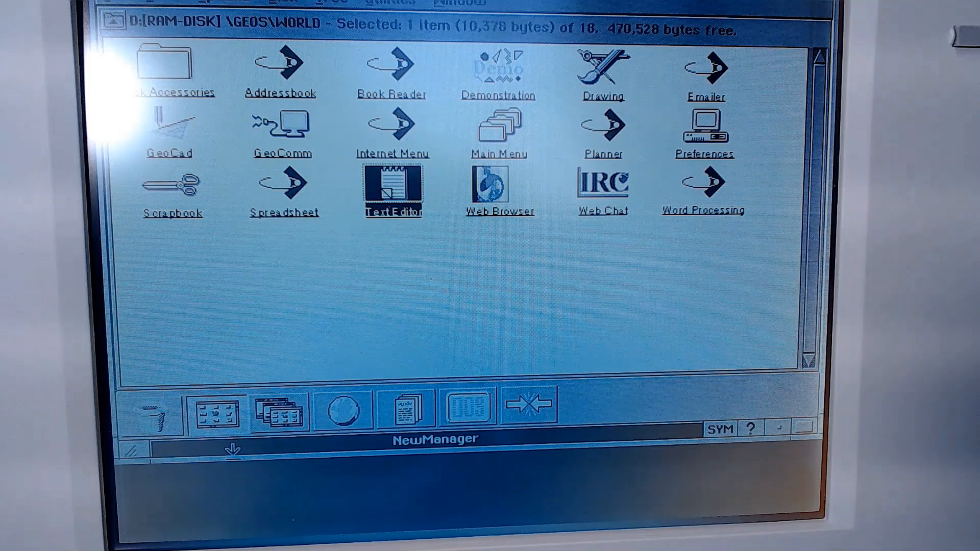
double_click(392, 191)
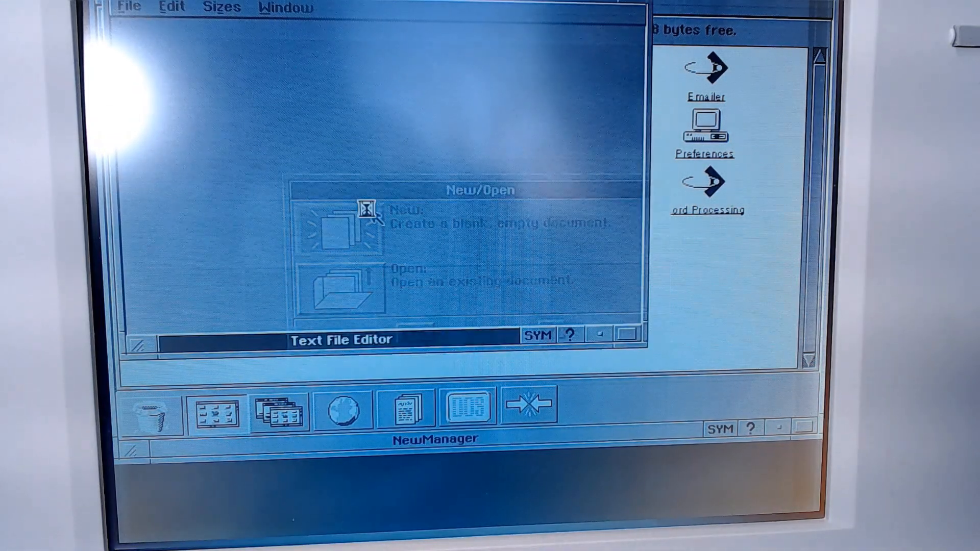
left_click(341, 232)
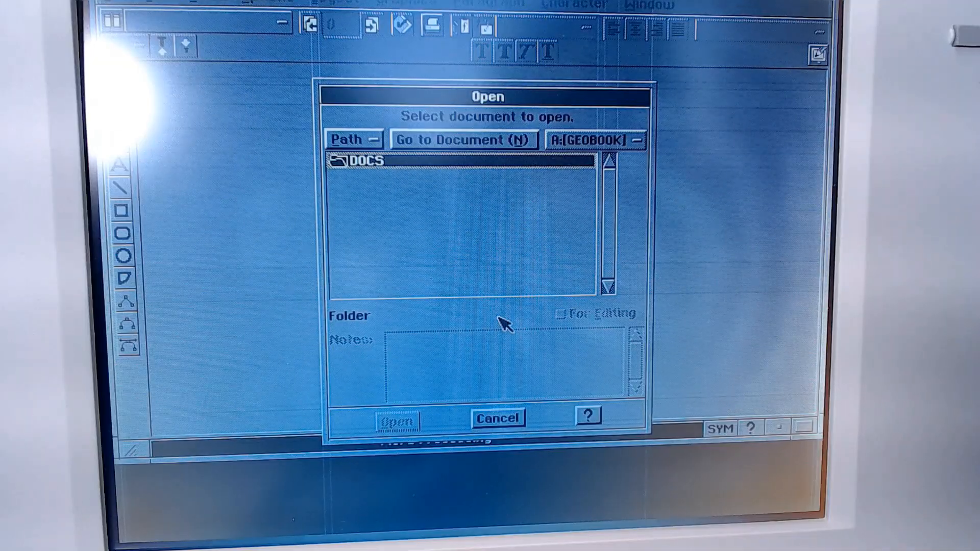
Open the PG22 Maverick document from the DOCUMENT folder and launch GeoComm
left_click(497, 417)
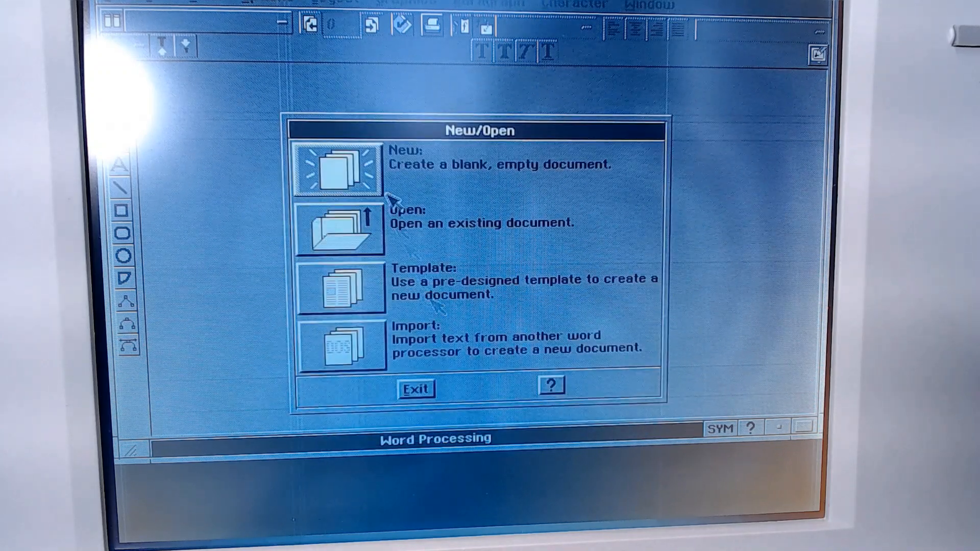
left_click(338, 230)
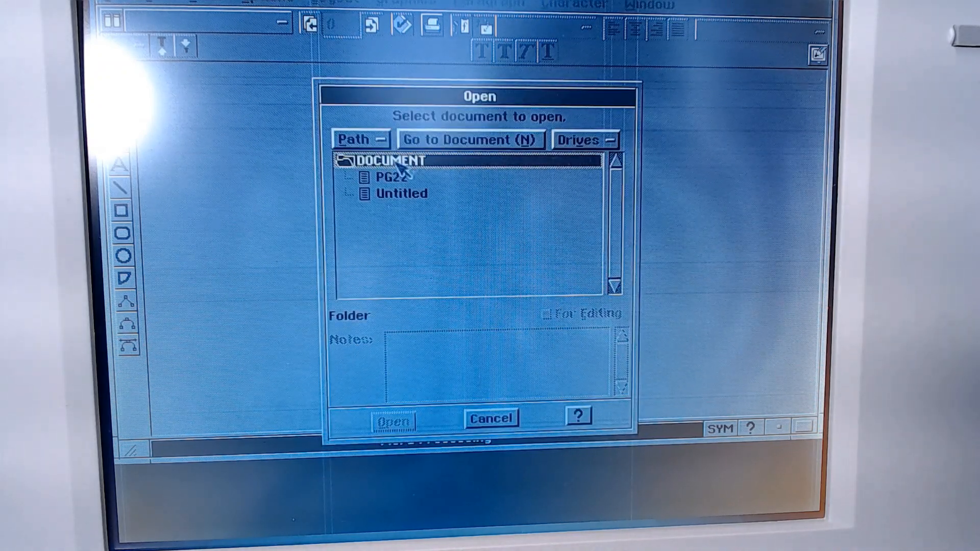
left_click(491, 417)
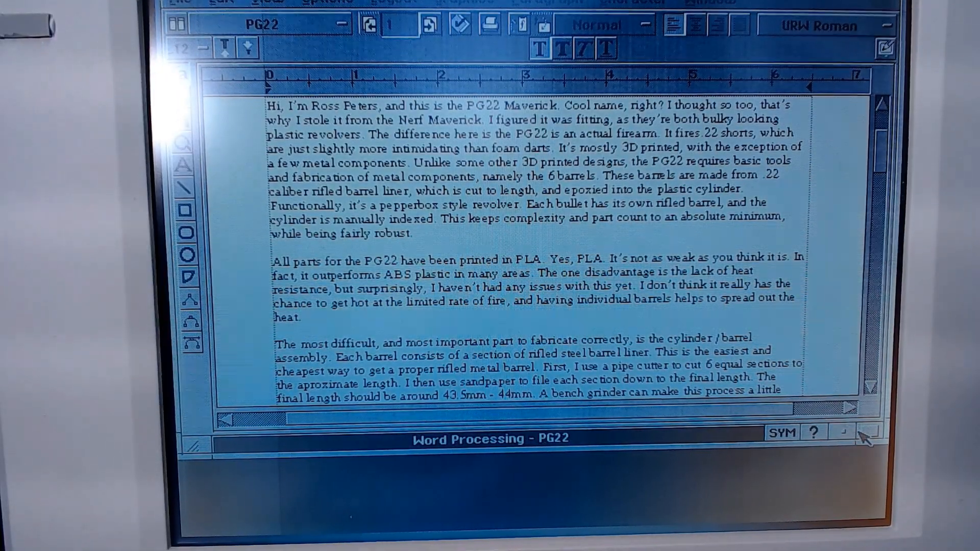
scroll("down", 3)
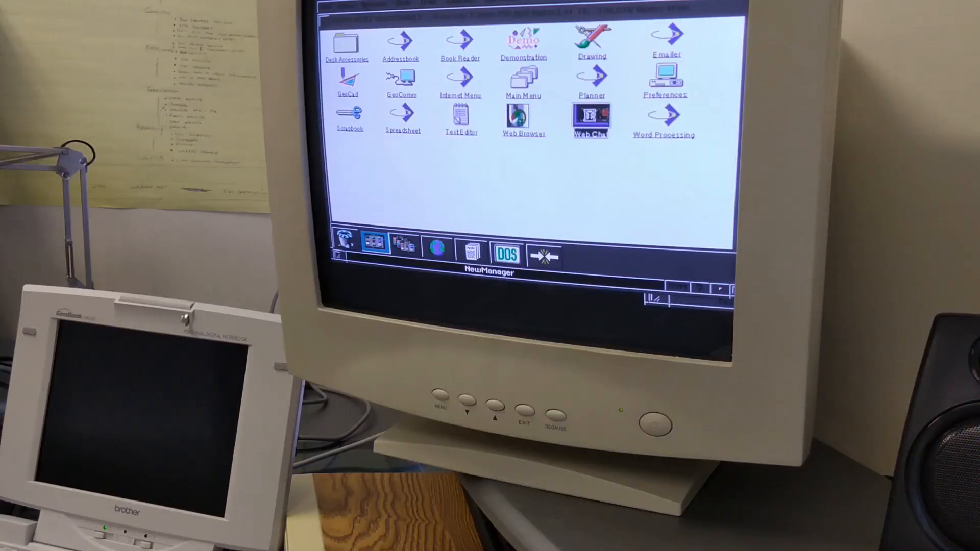
double_click(590, 121)
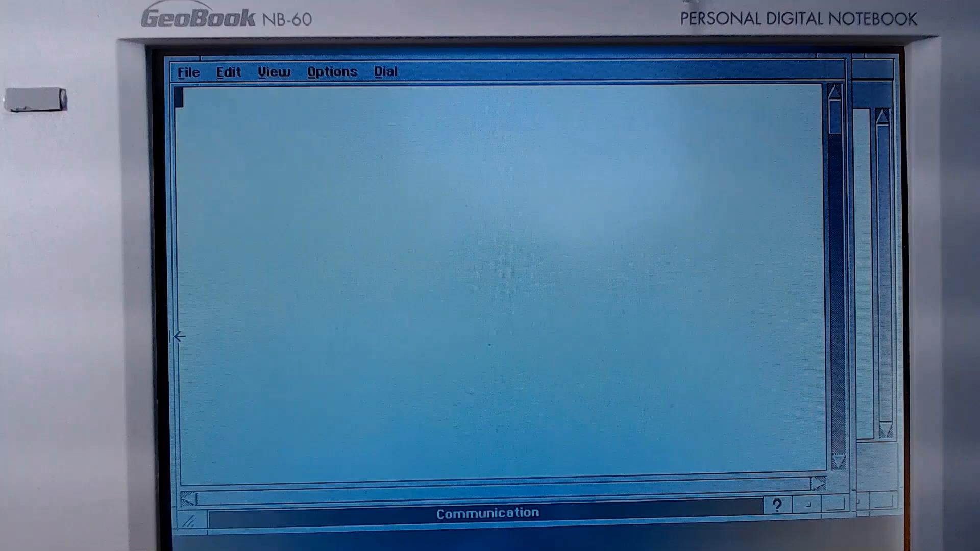
left_click(332, 71)
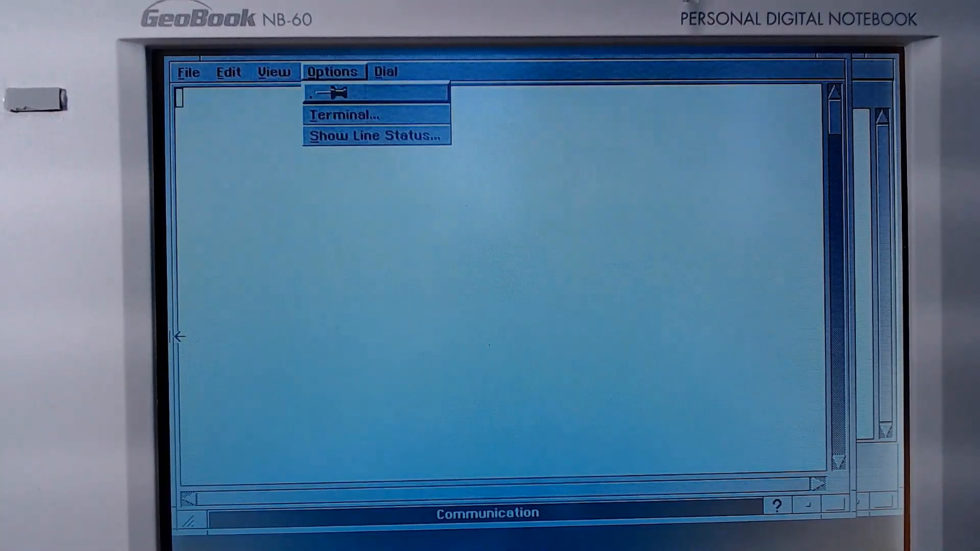
left_click(344, 115)
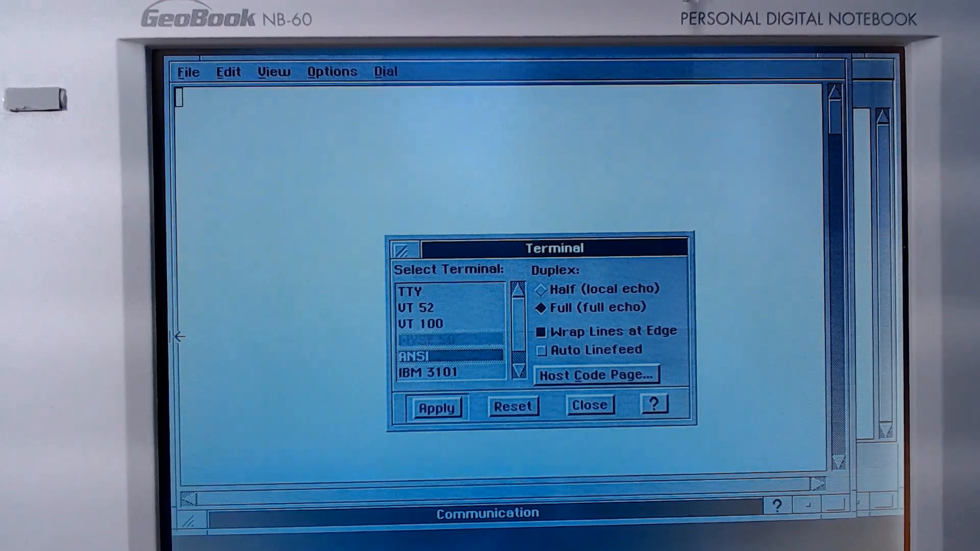
left_click(425, 323)
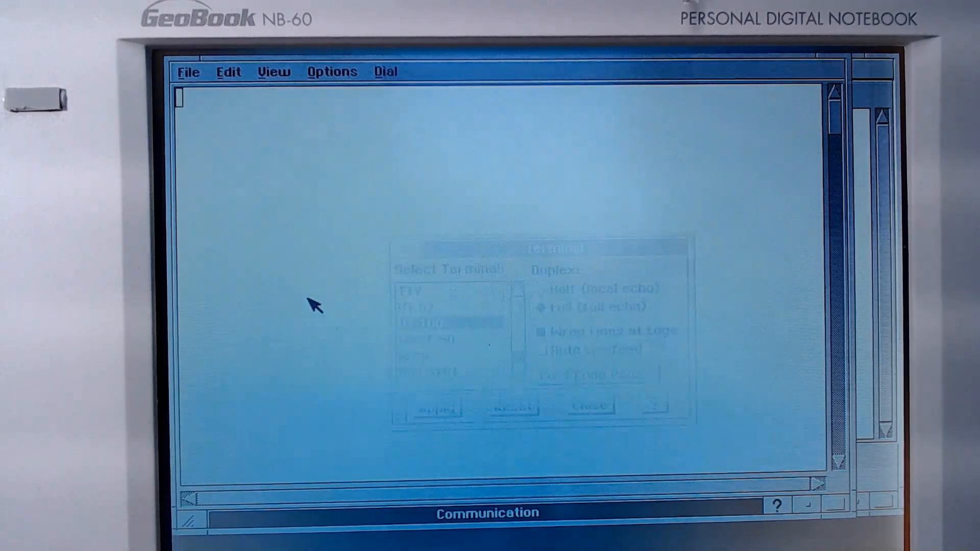
left_click(273, 71)
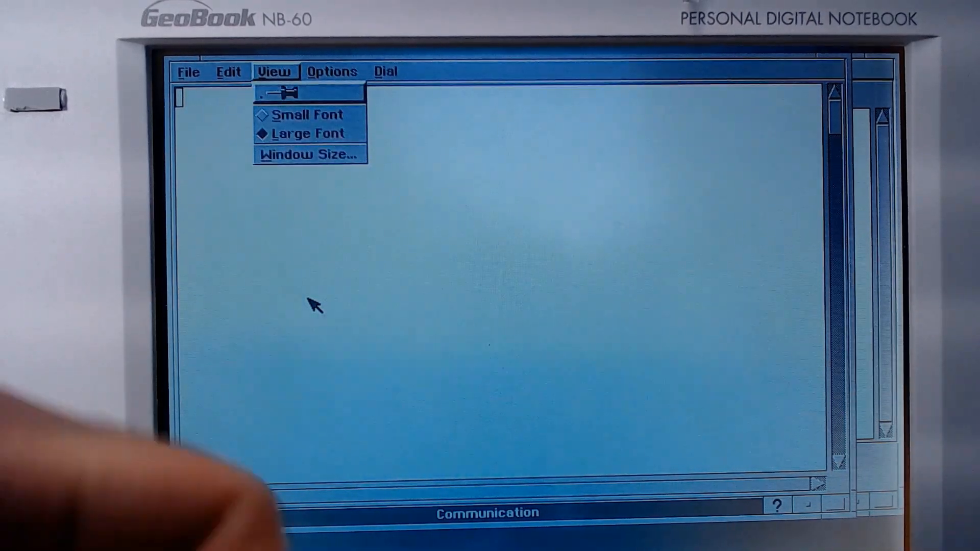
left_click(332, 72)
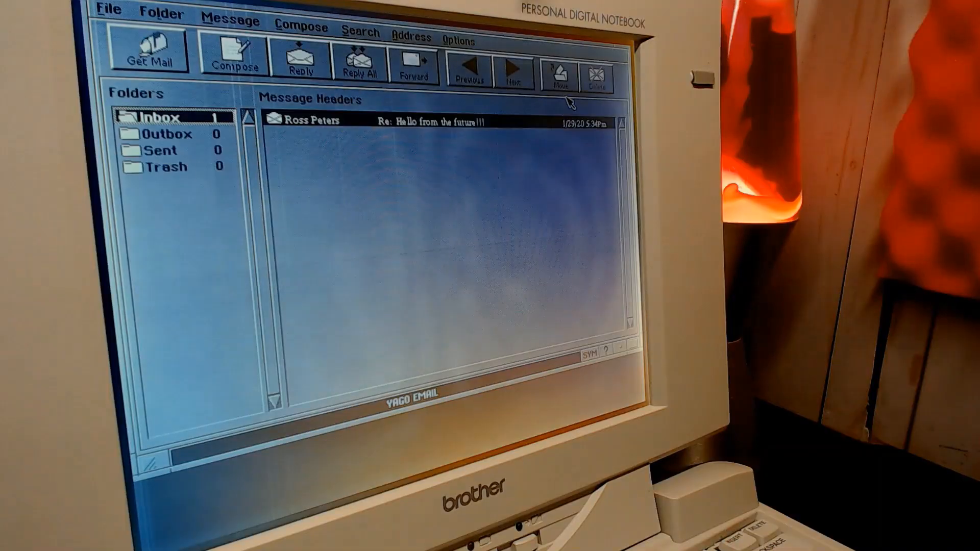
Trash the received reply and compose a new message titled "Hey, guess what??"
left_click(595, 65)
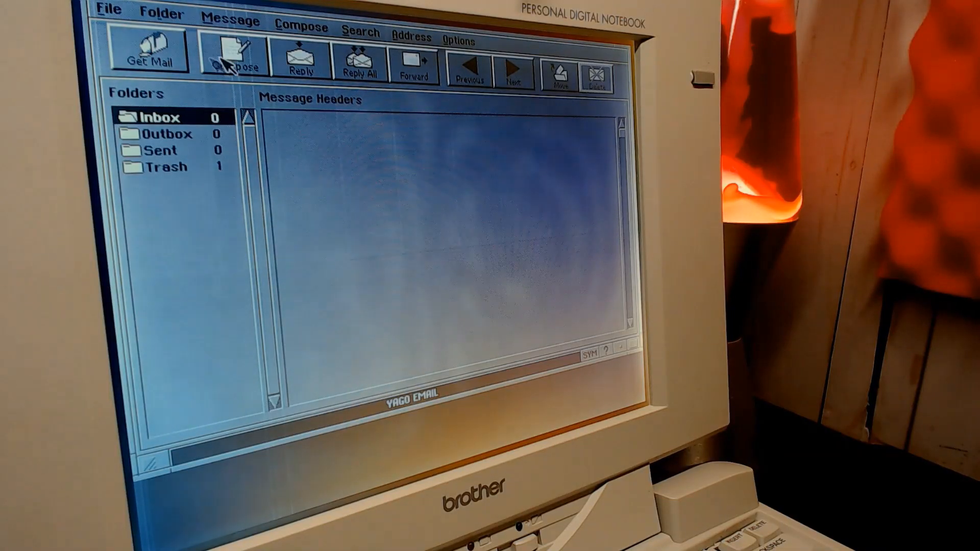
left_click(233, 56)
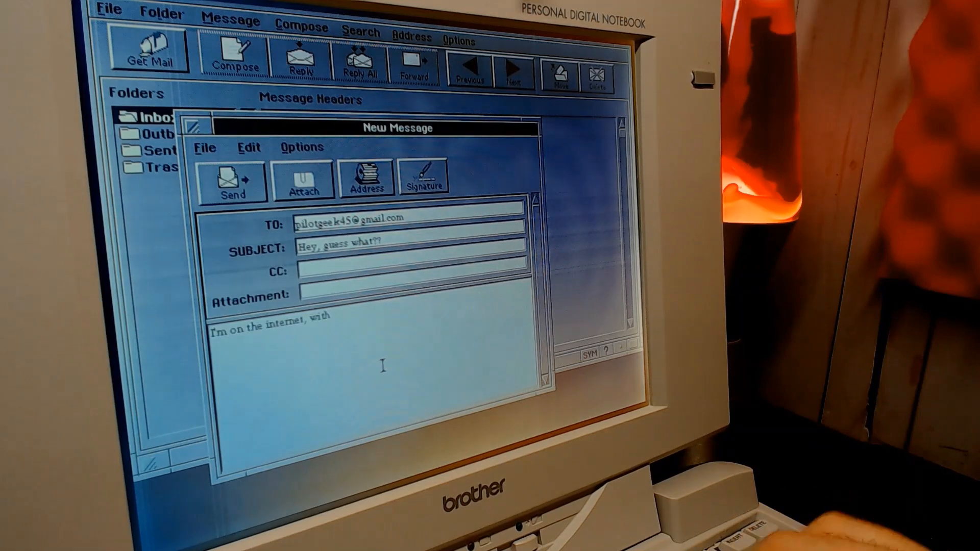
left_click(233, 181)
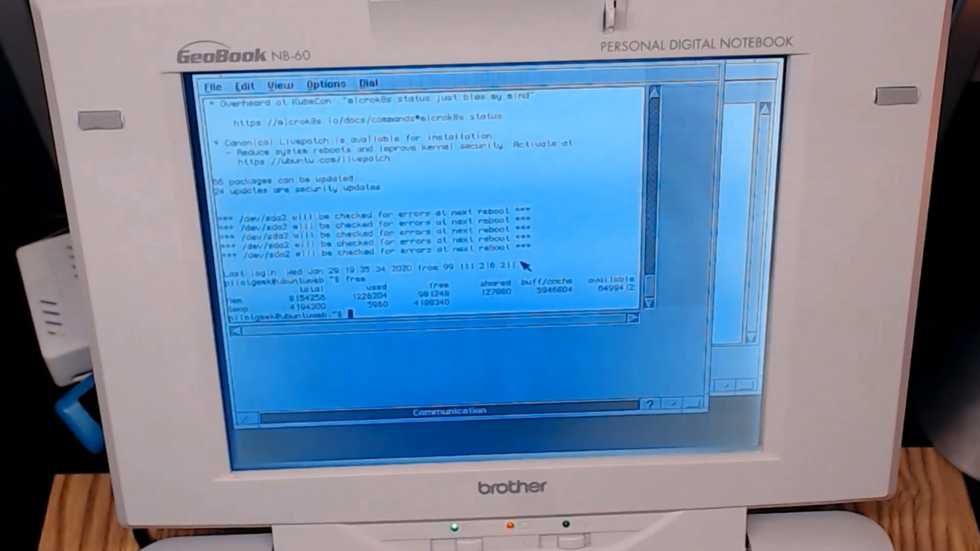
Change directory to /var/www in the remote Linux shell
type("cd /var/www")
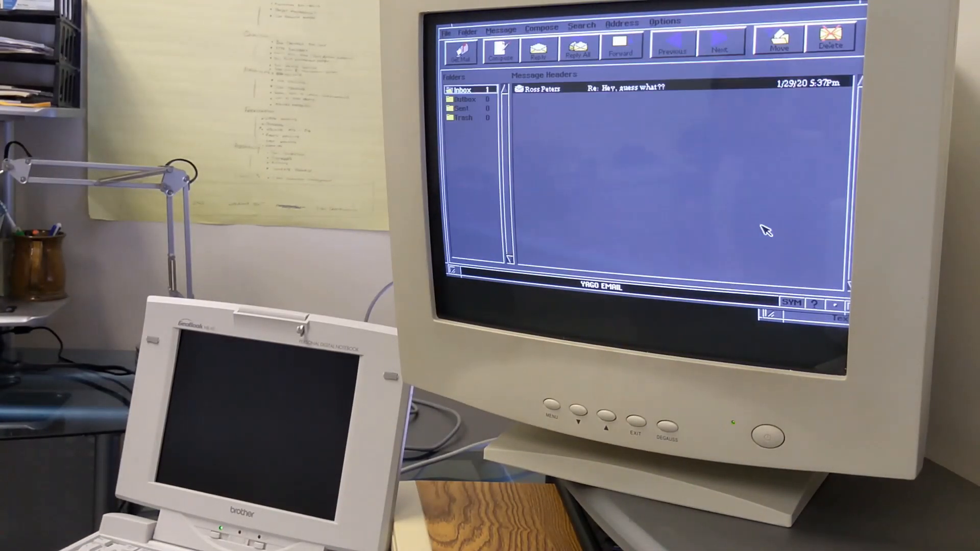
Compose an email titled "Hey Idiot!" saying "Hey dude, I'm posting from my Geo..."
left_click(500, 49)
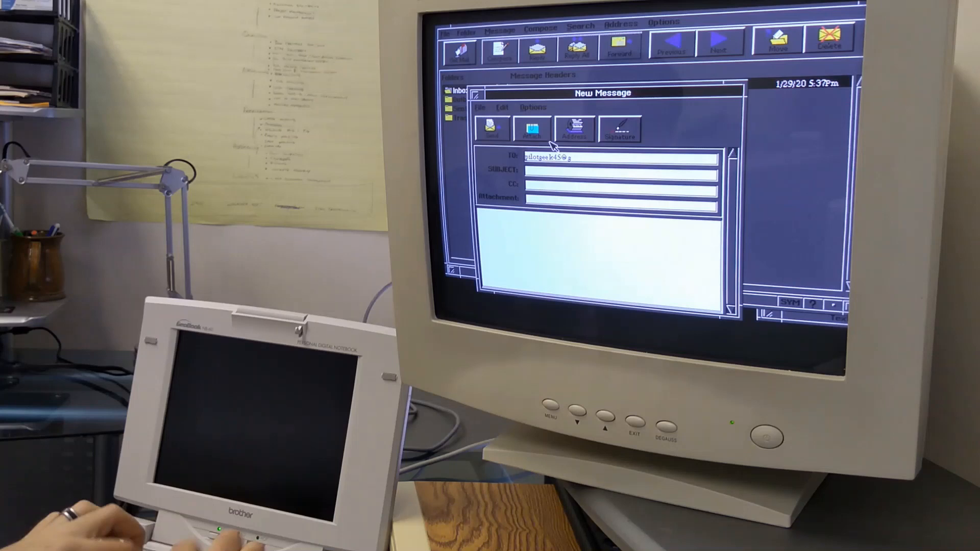
type("Hey Idiot!")
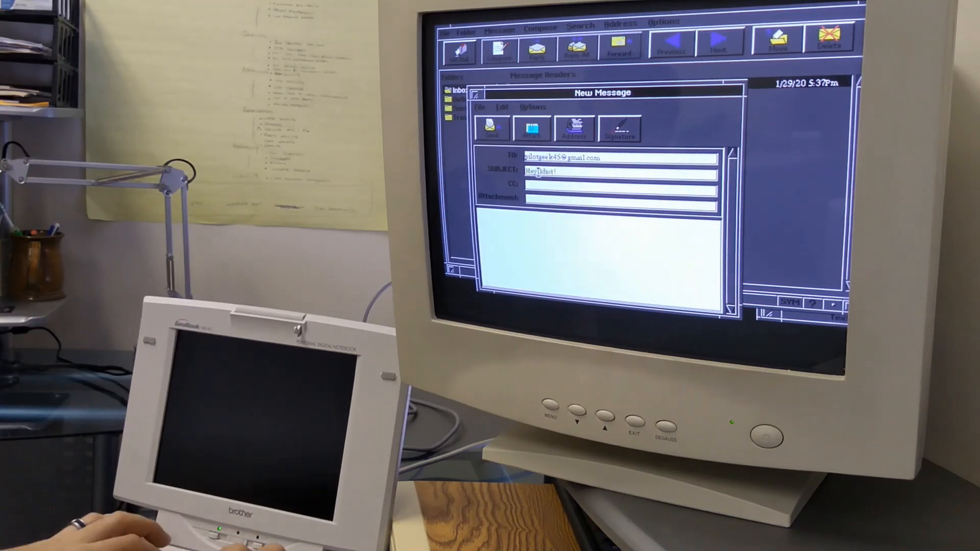
type("Hey dude, I'm posting from my Geo")
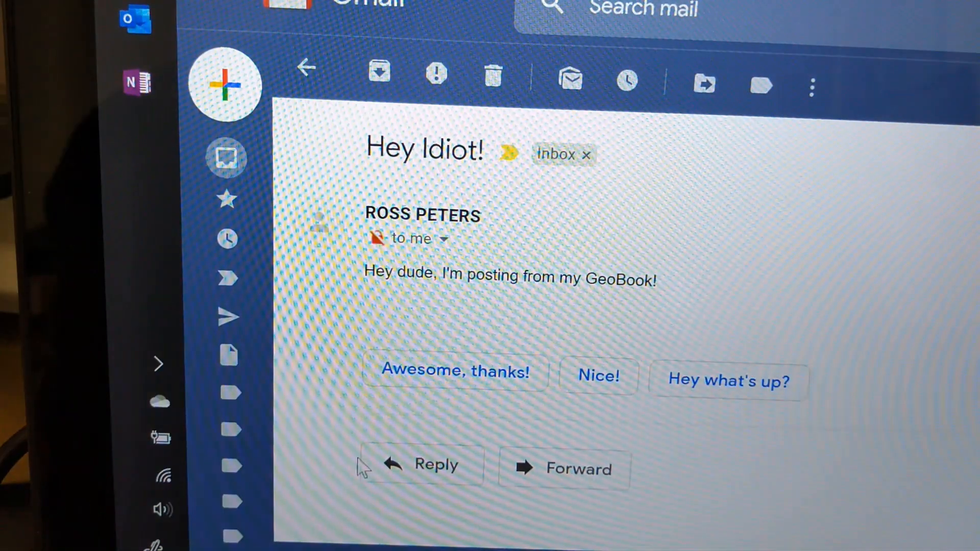
Start a Gmail reply to the "Hey Idiot!" message from the GeoBook
left_click(420, 465)
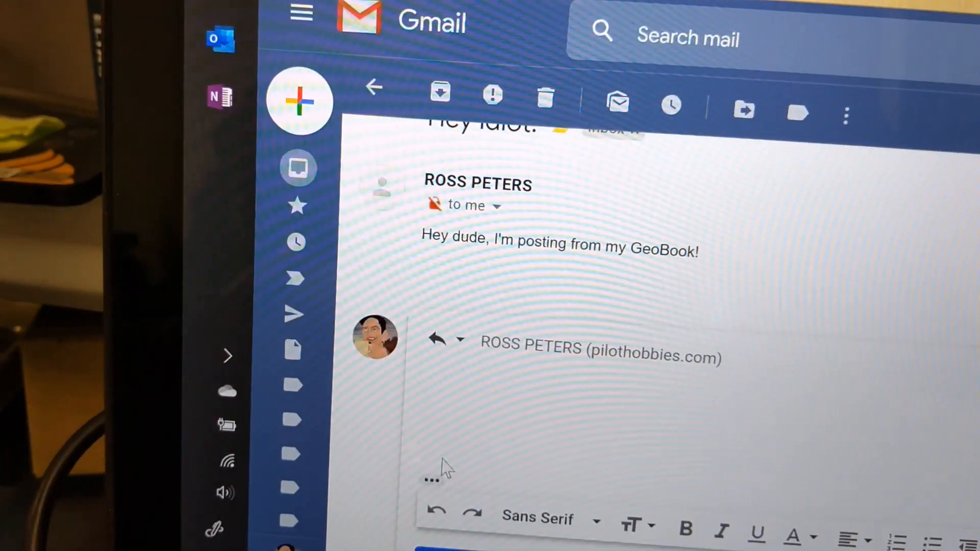